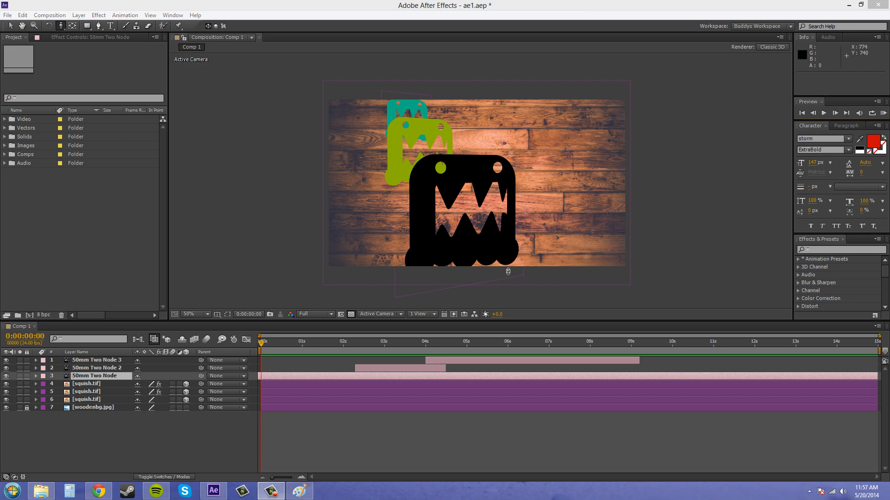
pyautogui.moveTo(558, 158)
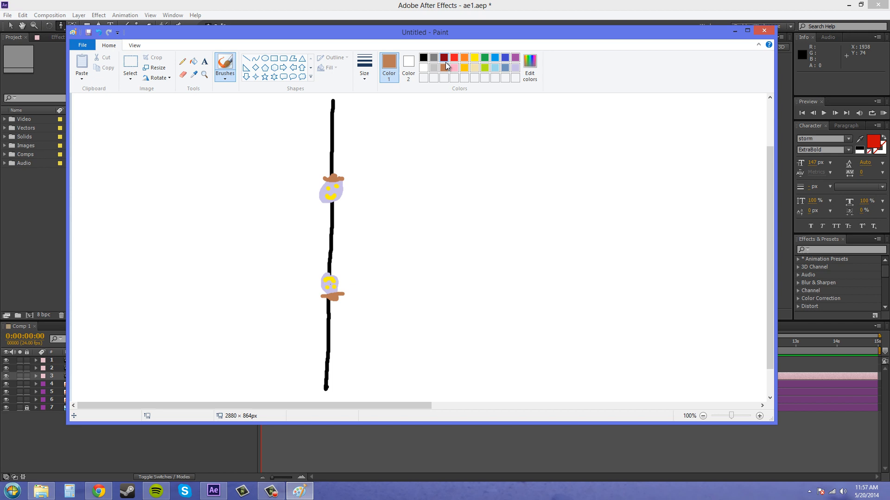
# Step: Sketch a pink camera body and lens left of the line beside the two characters
pyautogui.click(445, 67)
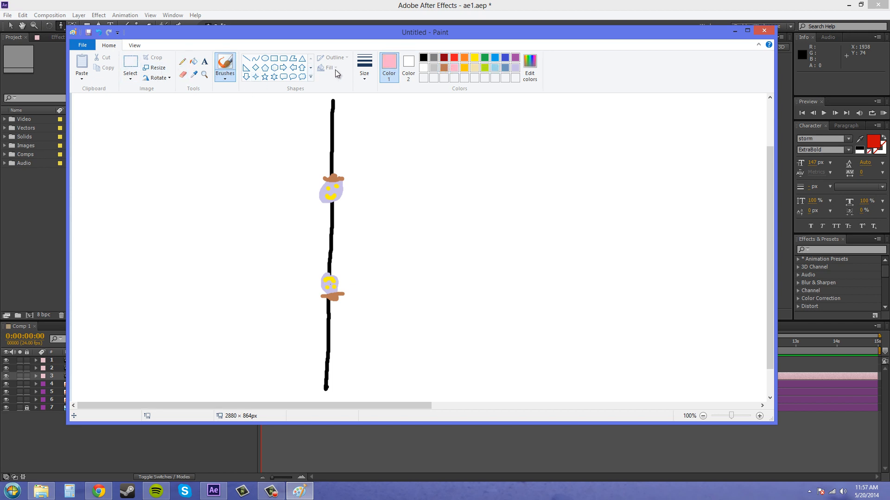
pyautogui.moveTo(234, 228)
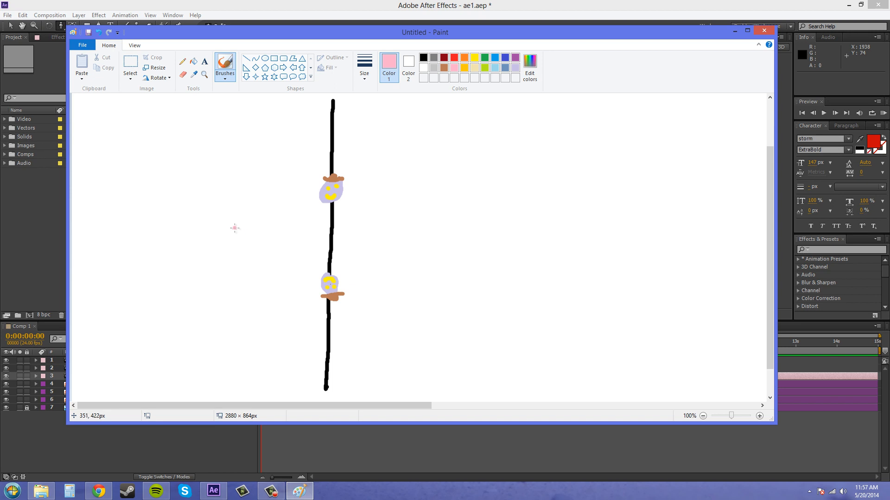
pyautogui.moveTo(334, 193)
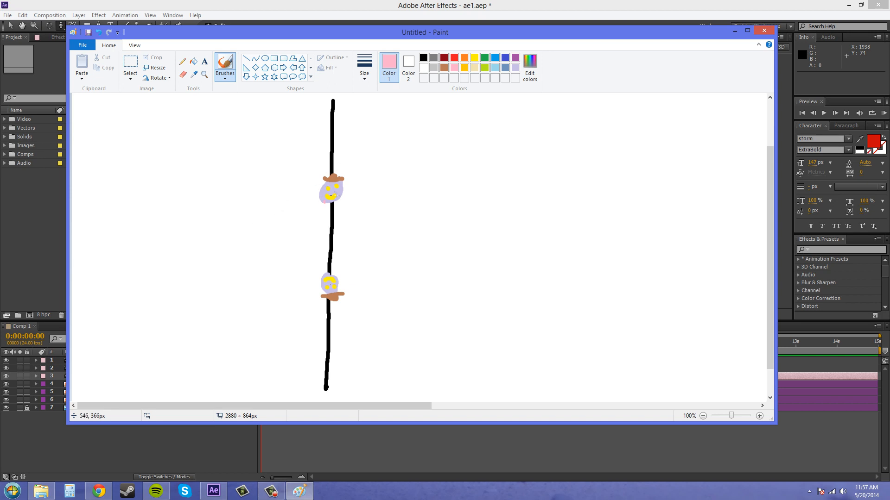
pyautogui.moveTo(251, 235)
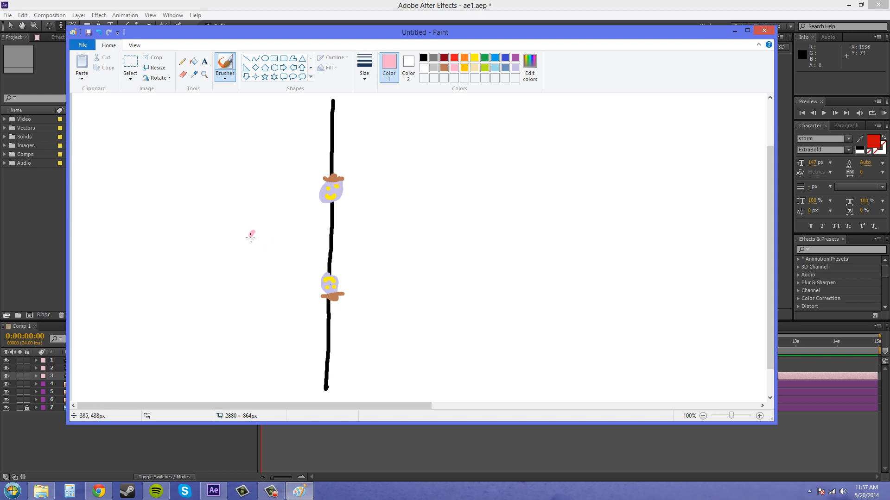
pyautogui.moveTo(231, 222); pyautogui.dragTo(255, 235)
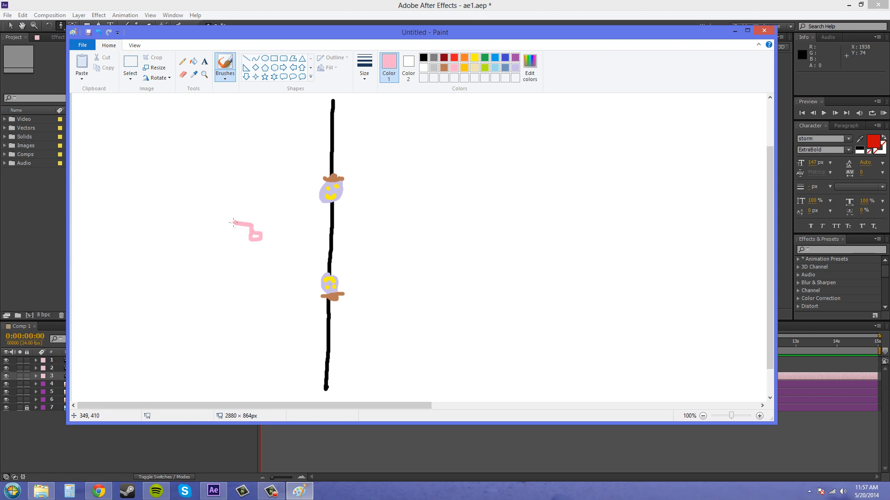
pyautogui.moveTo(232, 222); pyautogui.dragTo(254, 241)
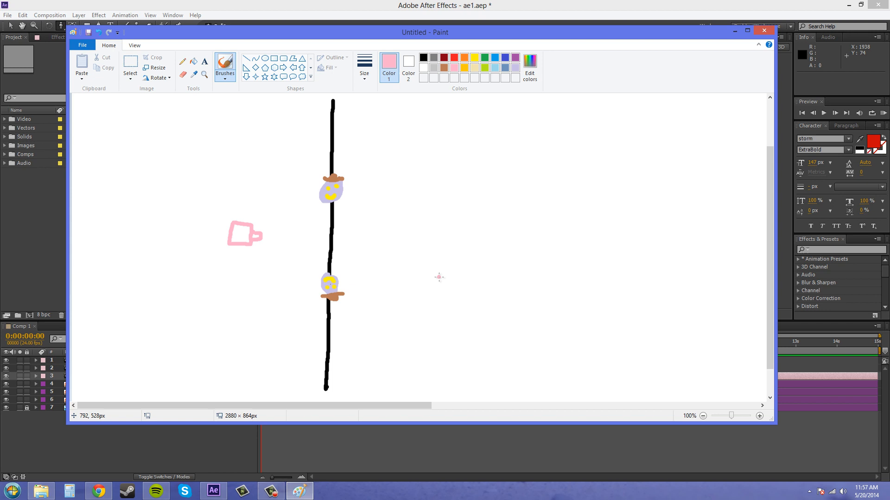
pyautogui.moveTo(256, 228)
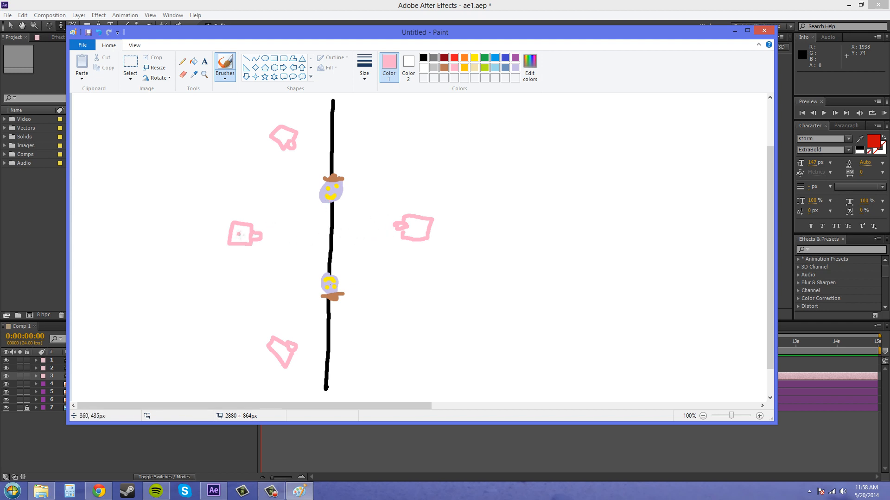
pyautogui.moveTo(431, 254)
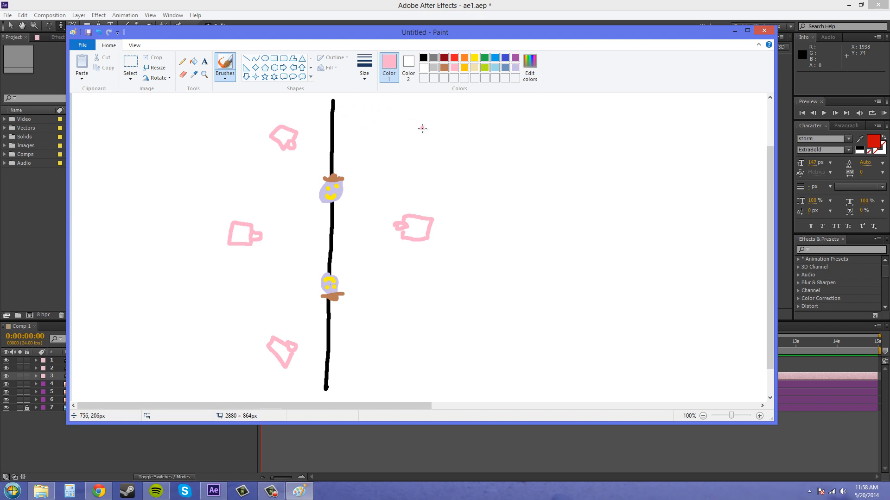
pyautogui.moveTo(410, 121)
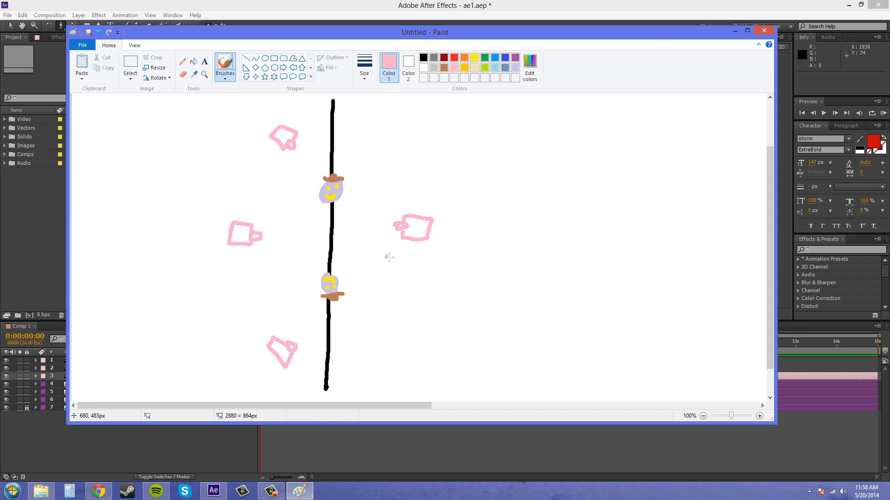
pyautogui.moveTo(381, 277)
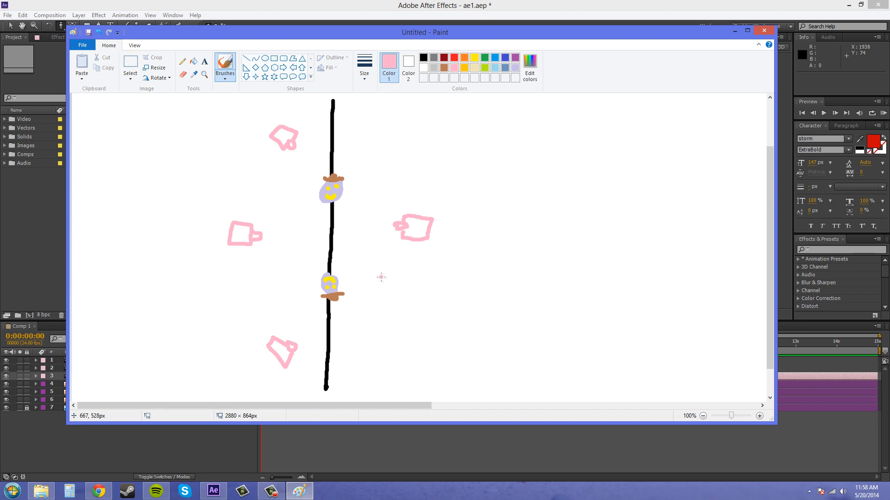
pyautogui.moveTo(397, 285)
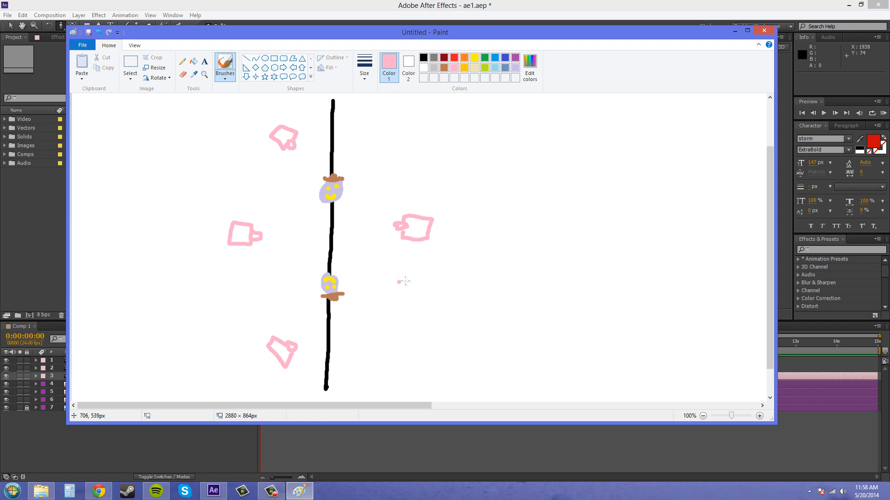
pyautogui.moveTo(441, 283)
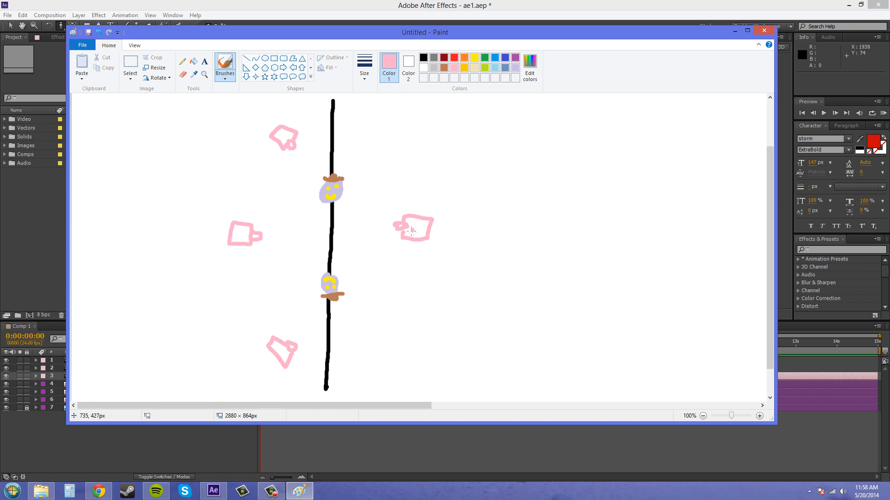
pyautogui.moveTo(406, 233)
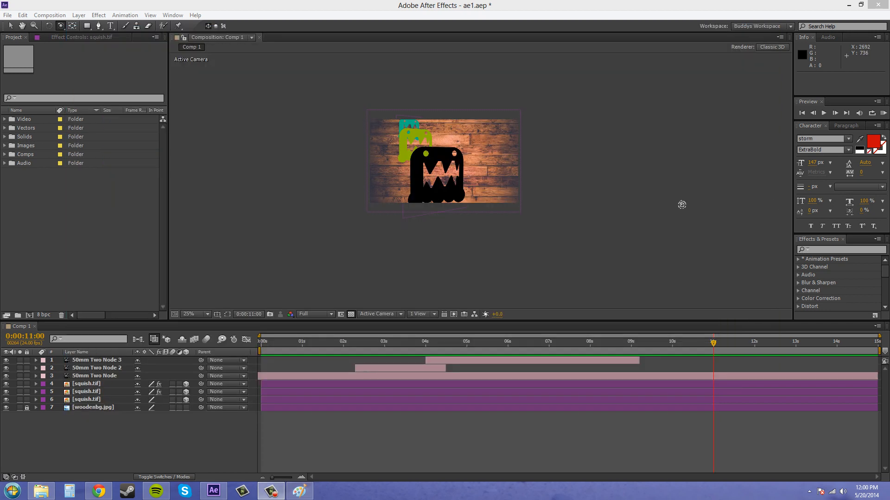
pyautogui.moveTo(306, 173)
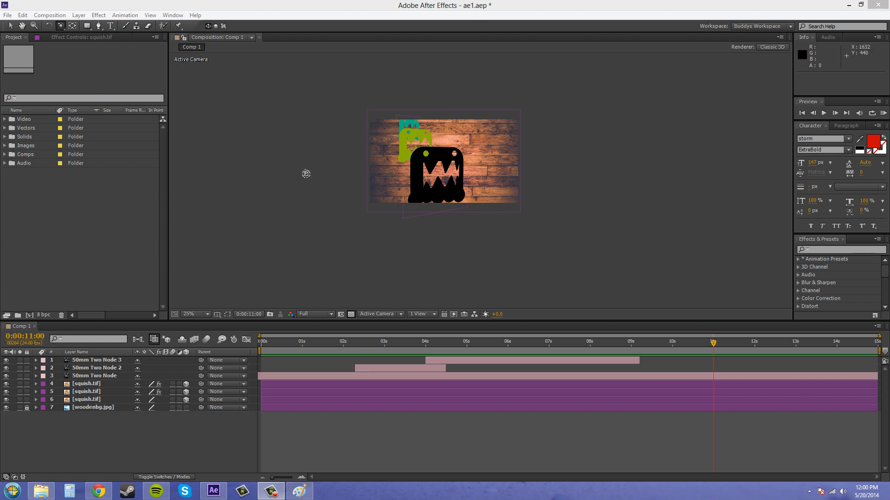
pyautogui.moveTo(190, 339)
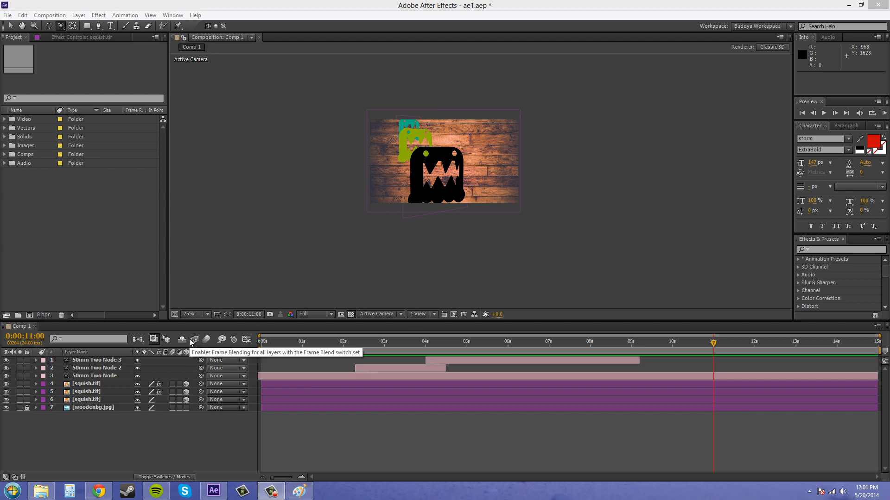
pyautogui.moveTo(476, 363)
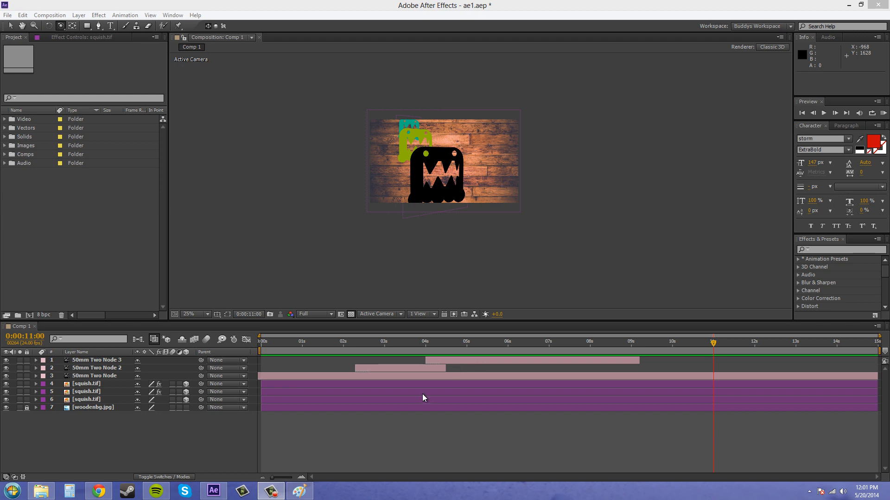
pyautogui.moveTo(430, 215)
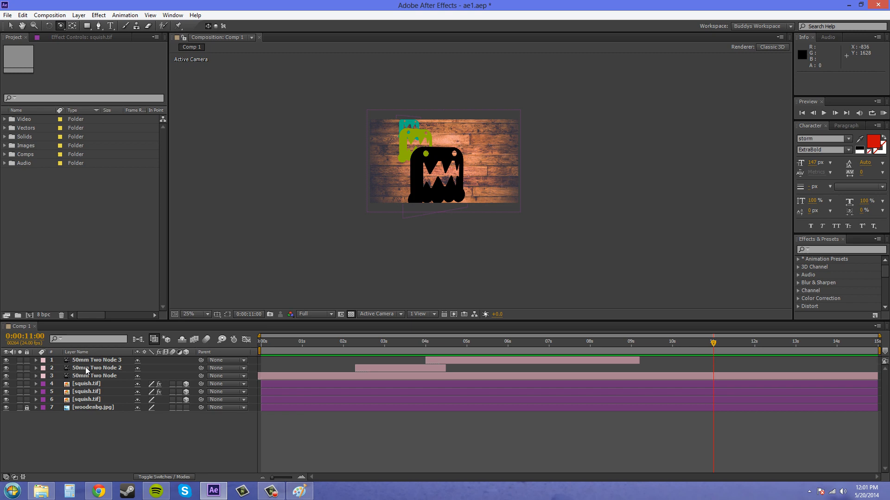
# Step: Select a 50mm Two Node camera layer and look through it via the 3D View list
pyautogui.click(97, 368)
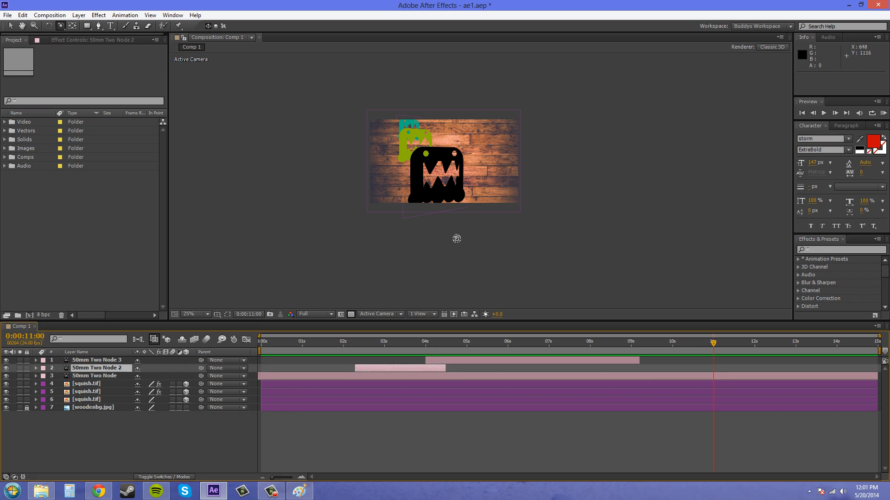
pyautogui.click(376, 314)
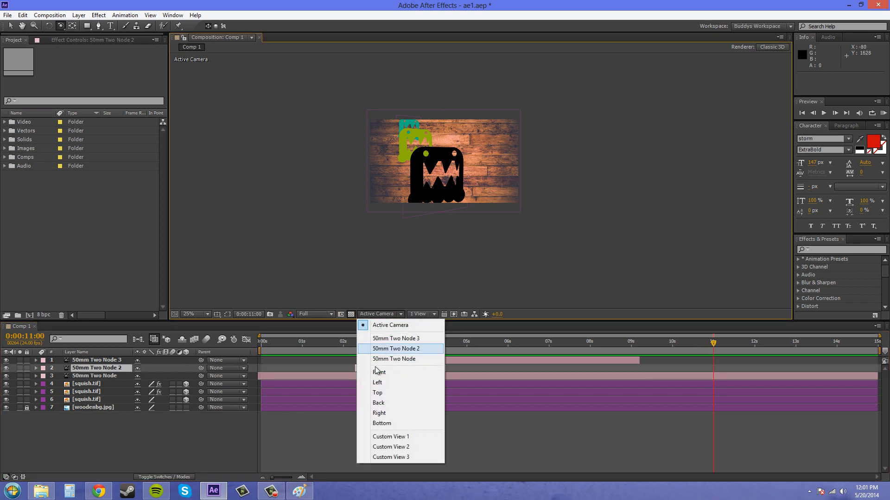
pyautogui.click(378, 393)
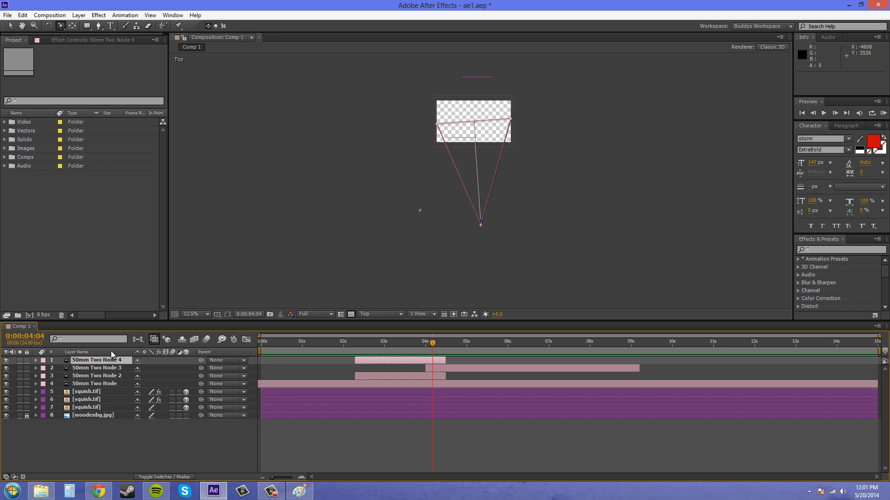
# Step: Shift the fourth camera's clip to about 9 seconds and push the camera past the scene's far side
pyautogui.moveTo(401, 361); pyautogui.dragTo(678, 360)
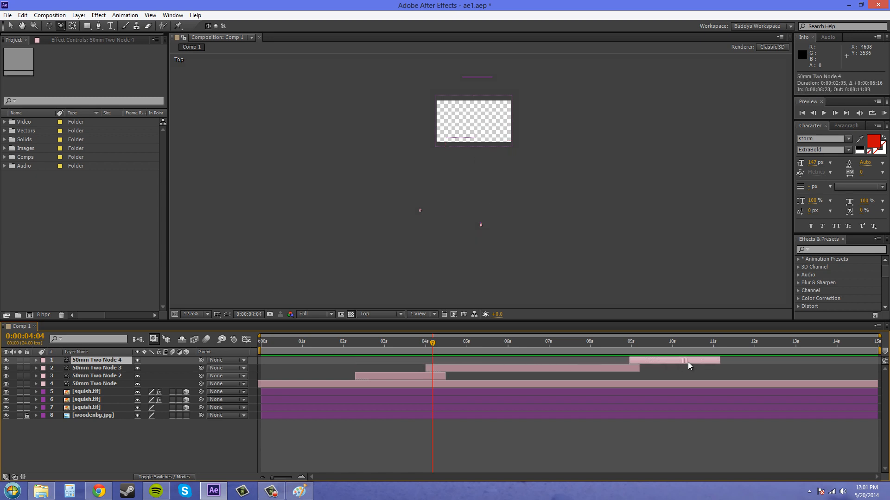
pyautogui.click(474, 342)
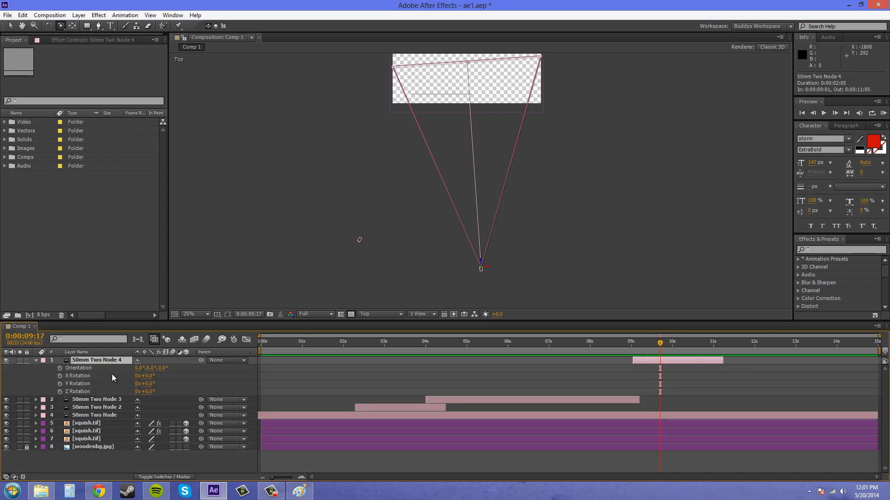
pyautogui.moveTo(289, 340)
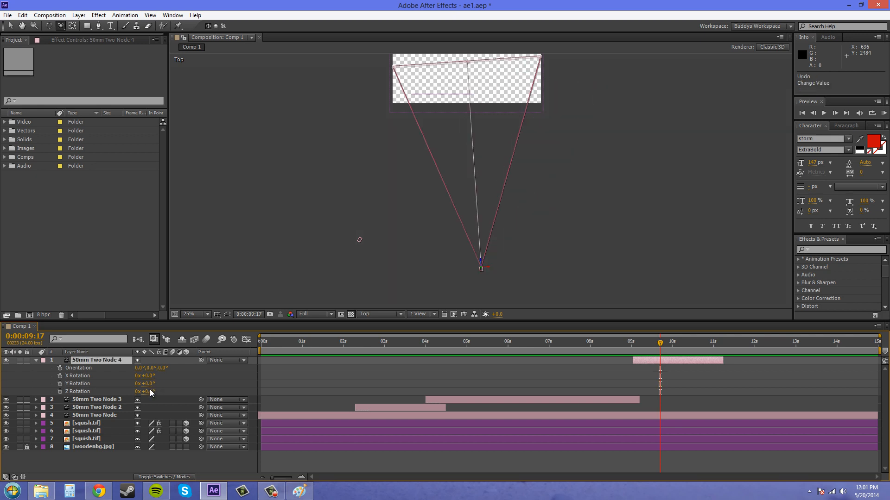
pyautogui.moveTo(147, 375); pyautogui.dragTo(160, 376)
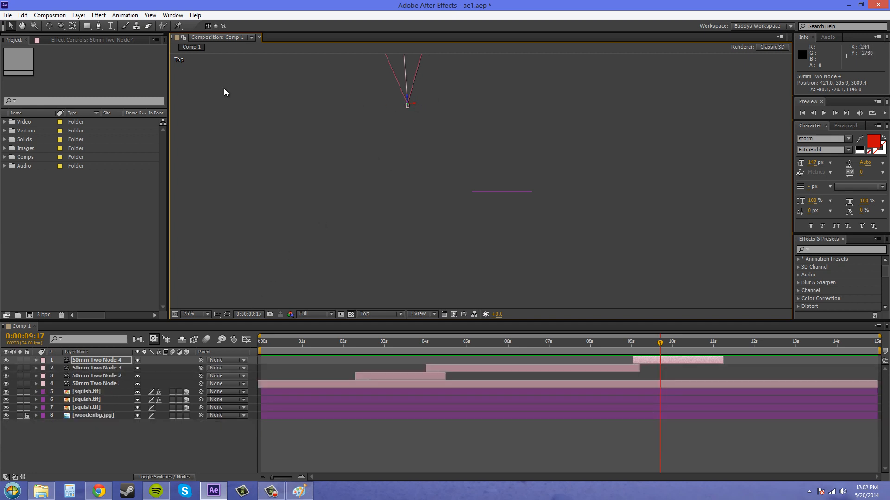
# Step: Swing the fourth camera's Y orientation to about 177.8° facing the scene and zoom out to 6.25%
pyautogui.click(35, 360)
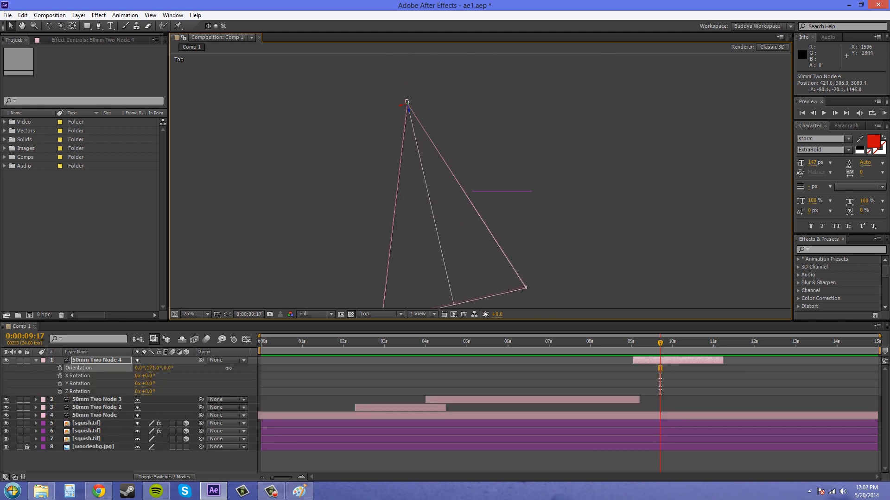
pyautogui.moveTo(406, 105); pyautogui.dragTo(395, 190)
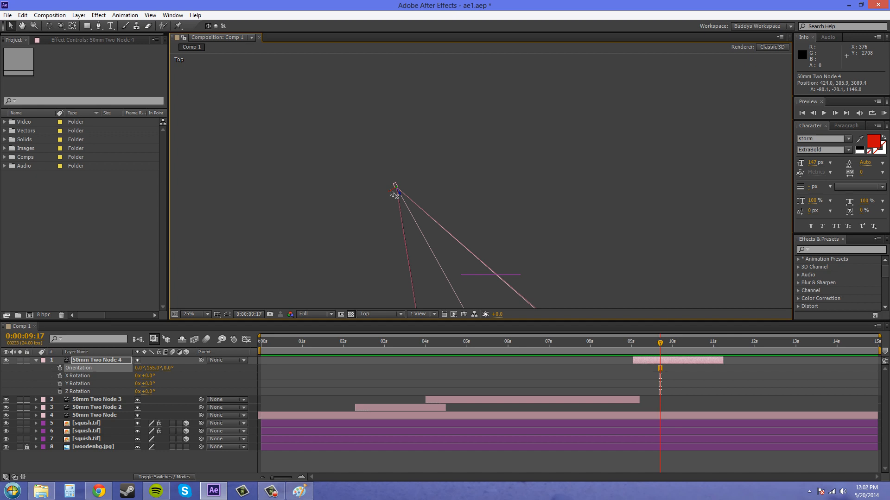
pyautogui.moveTo(395, 190); pyautogui.dragTo(471, 150)
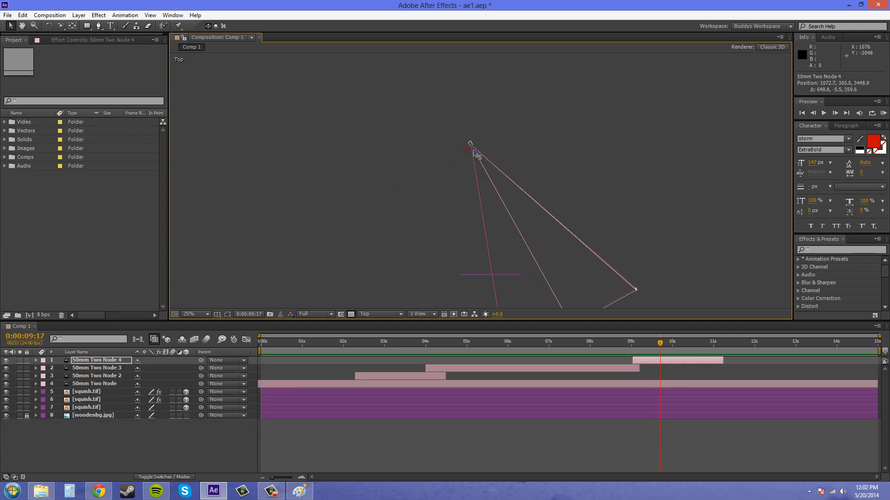
pyautogui.click(42, 360)
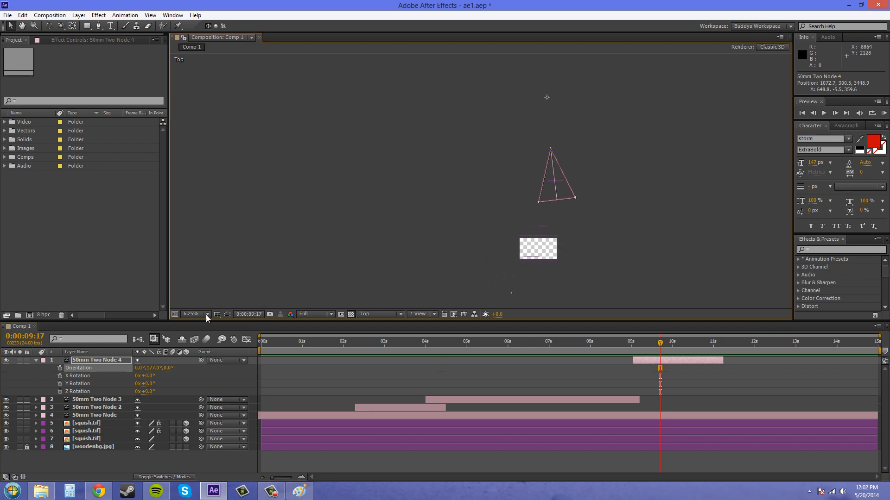
# Step: Look through 50mm Two Node 4 at 25% zoom to check its shot of the scene
pyautogui.click(379, 314)
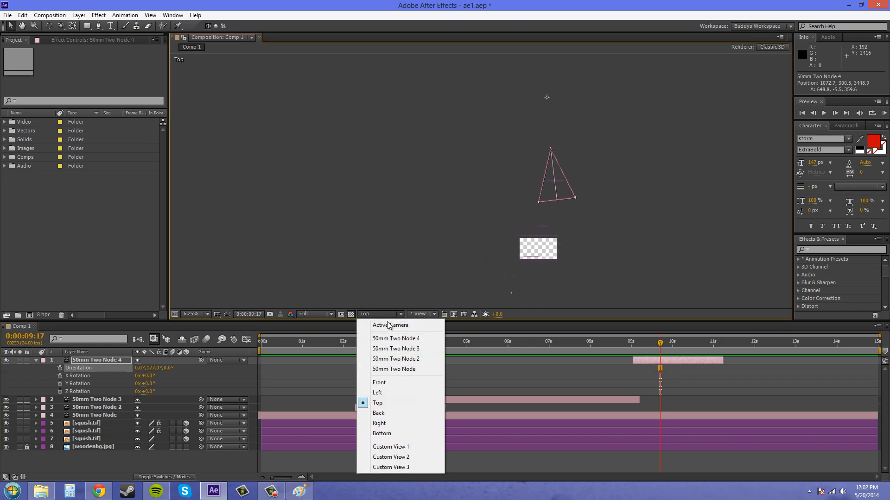
pyautogui.moveTo(402, 338)
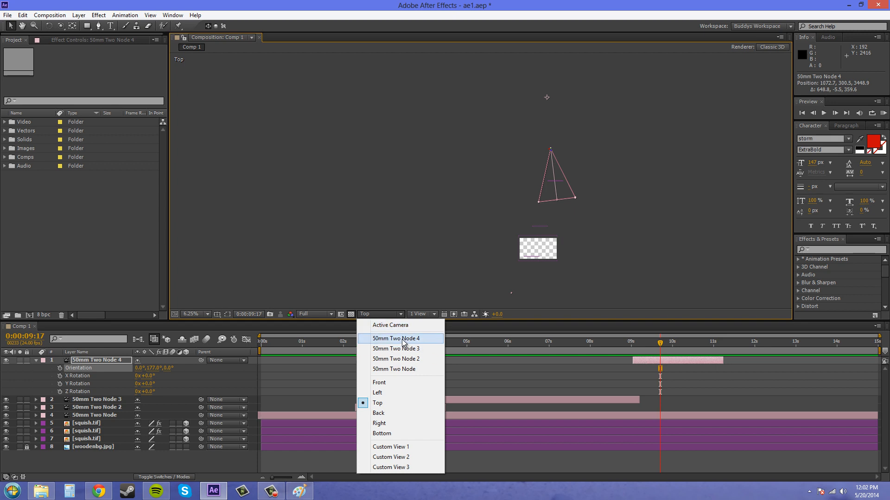
pyautogui.click(395, 339)
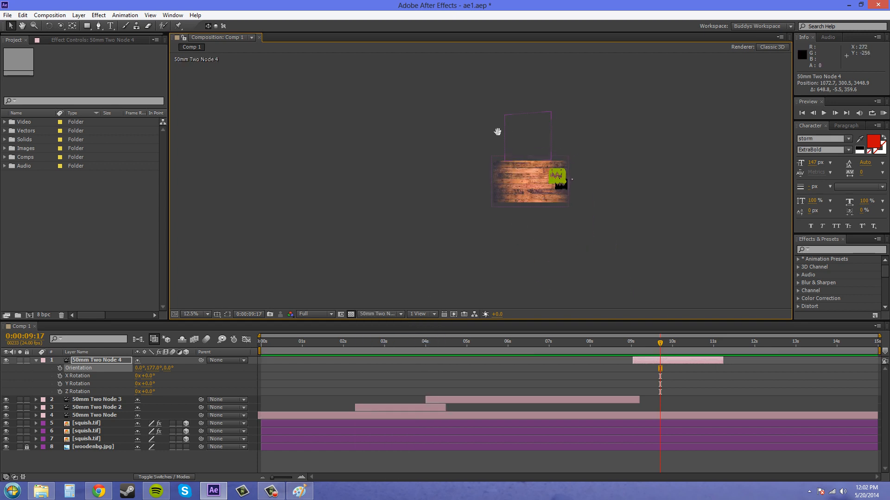
pyautogui.click(188, 314)
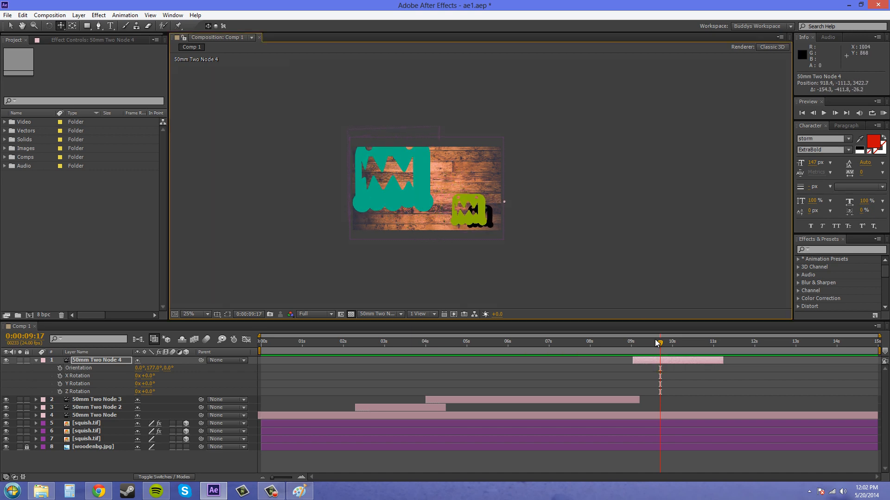
pyautogui.click(260, 341)
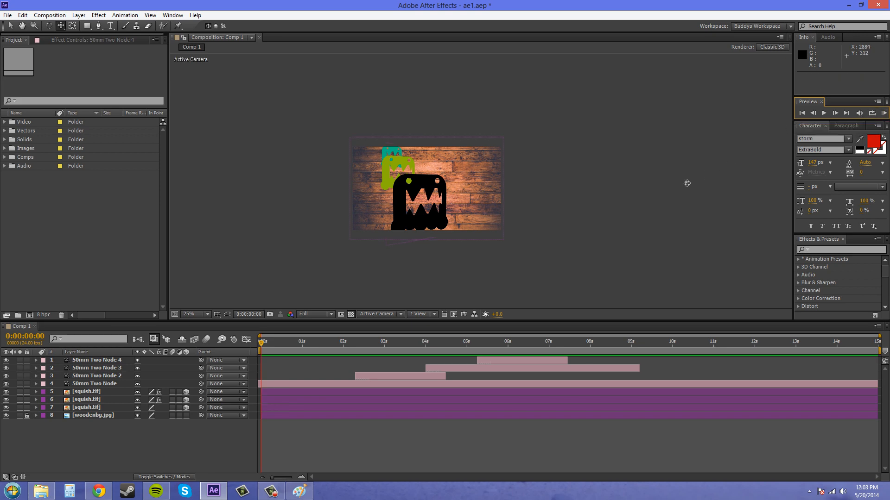
pyautogui.moveTo(684, 181)
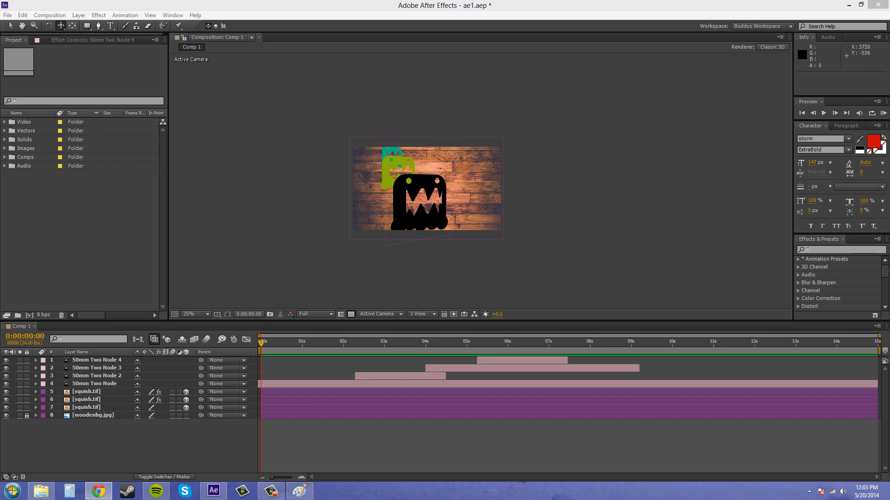
pyautogui.click(98, 491)
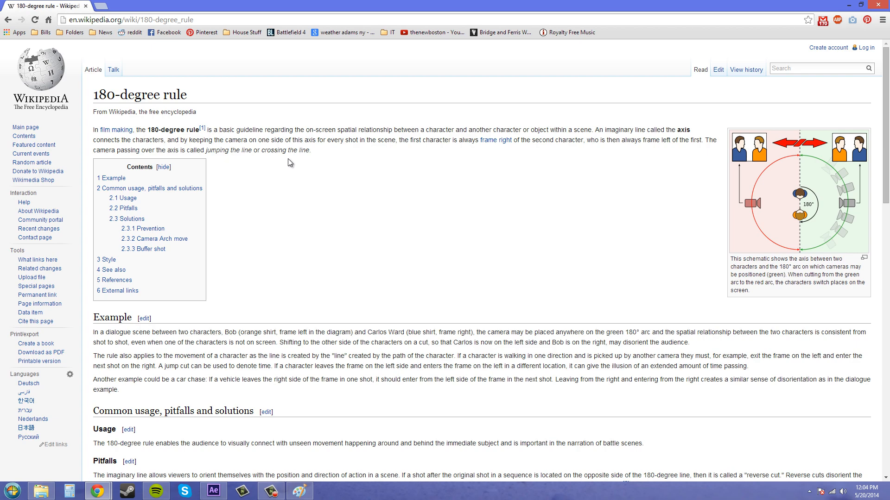
pyautogui.moveTo(843, 7)
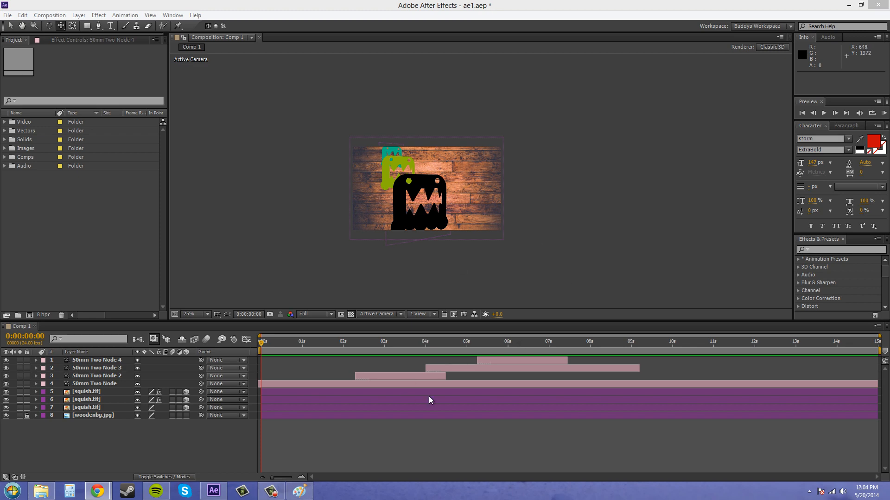
pyautogui.moveTo(262, 341)
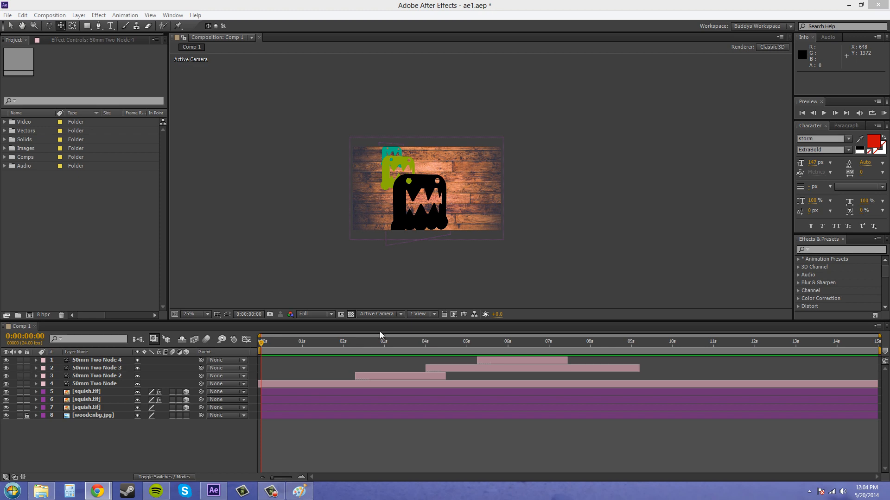
pyautogui.moveTo(747, 365)
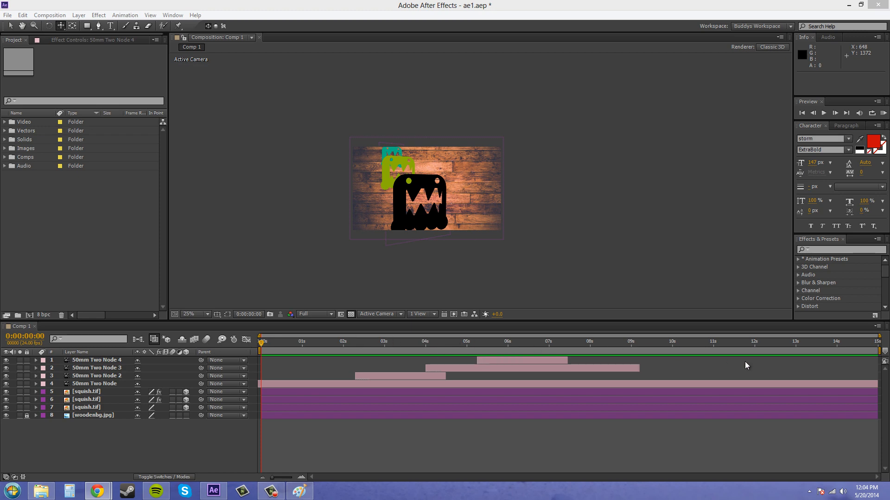
pyautogui.moveTo(825, 384)
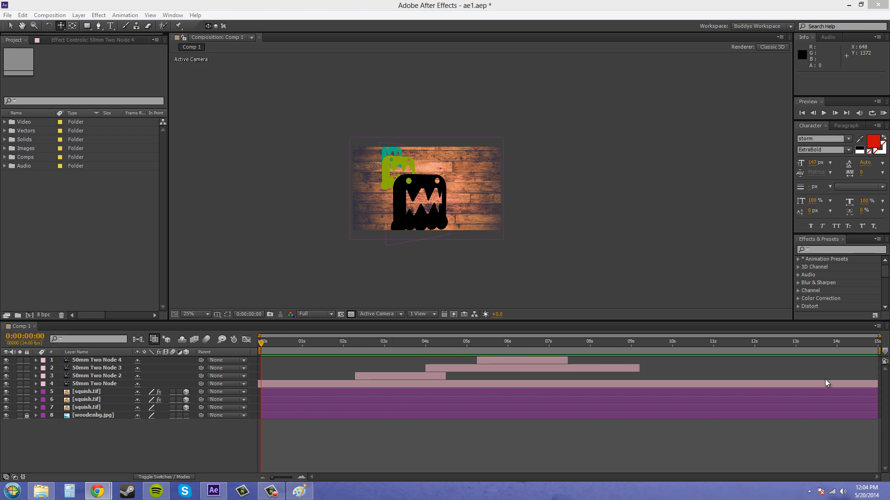